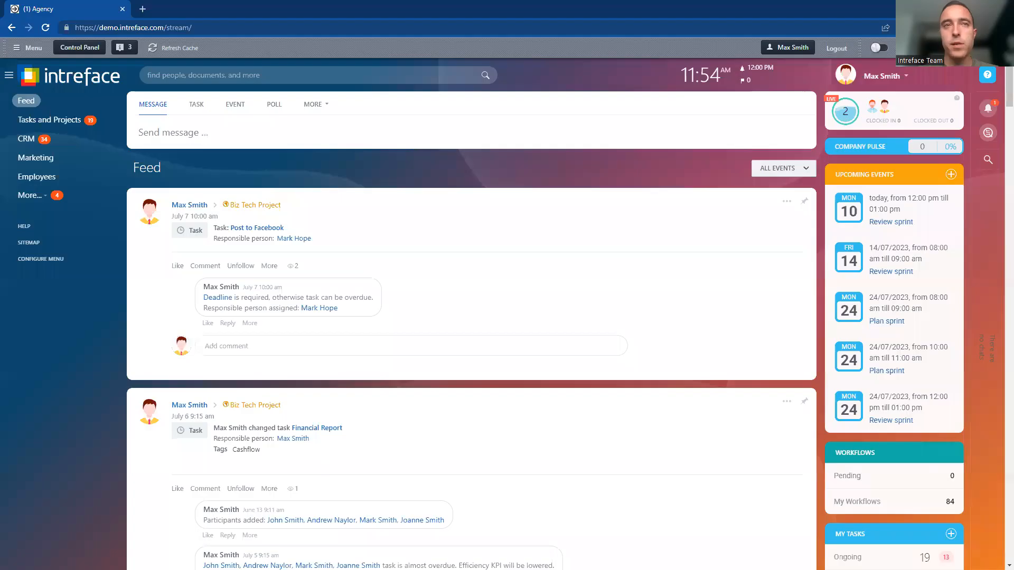
mouse_move(61, 187)
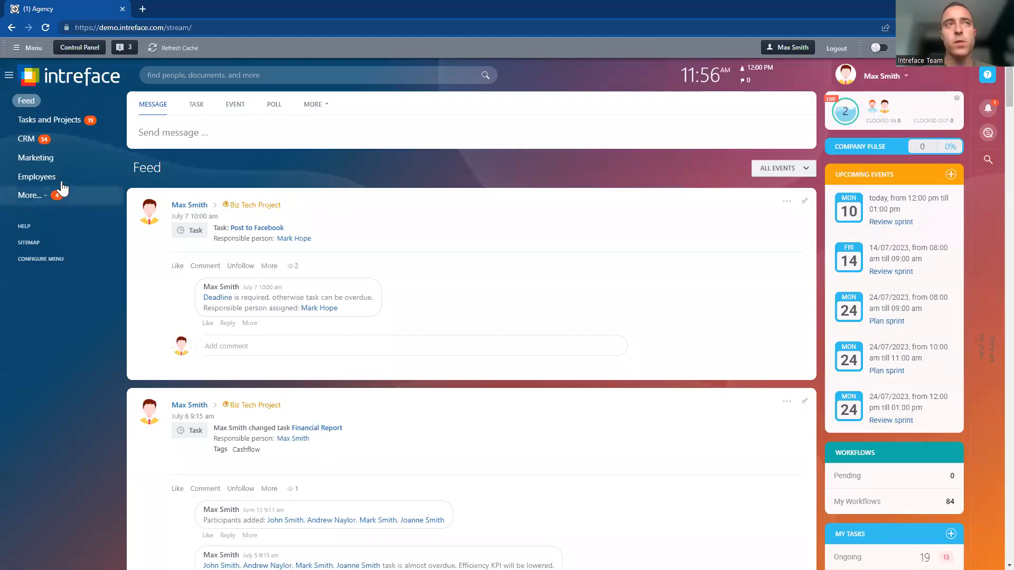
Step: Open Employees to view the company structure with Sales UK and Sales USA departments
left_click(37, 176)
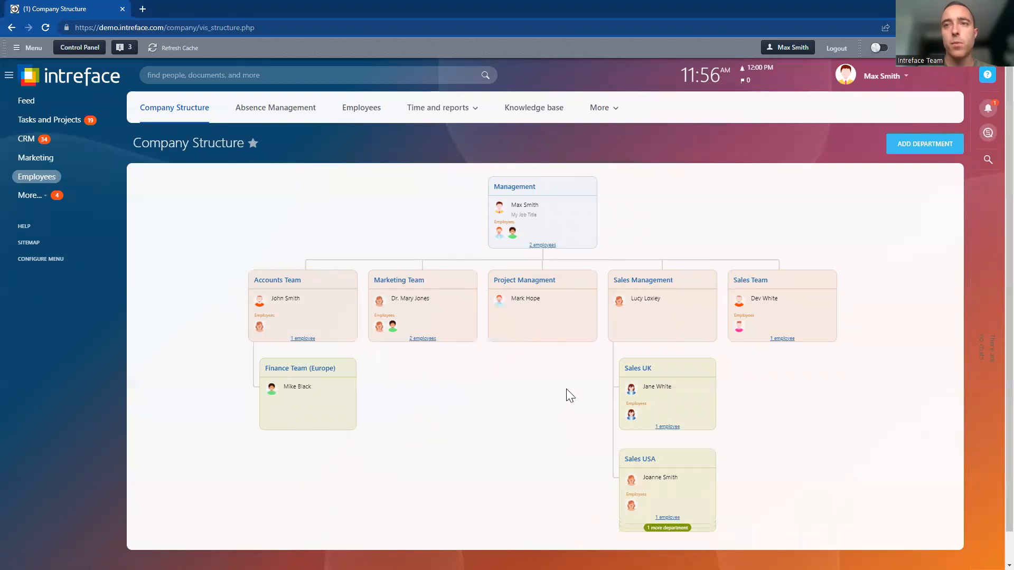
mouse_move(665, 390)
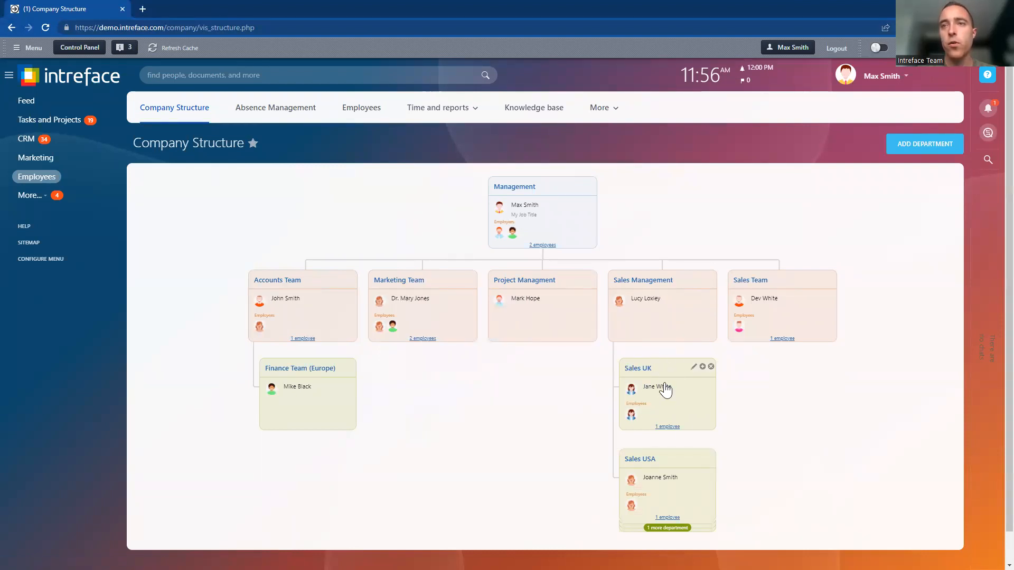
mouse_move(565, 391)
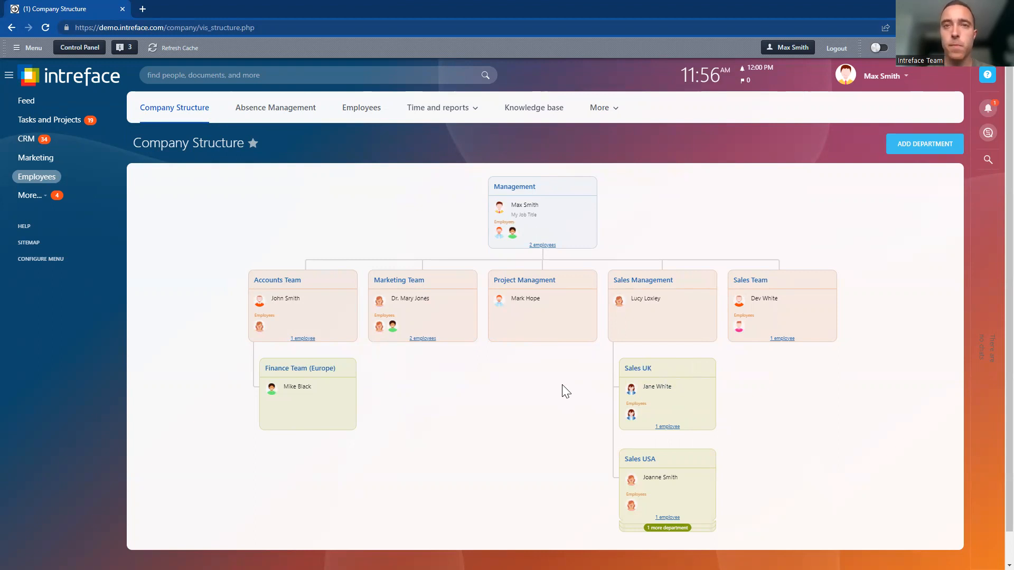
mouse_move(542, 400)
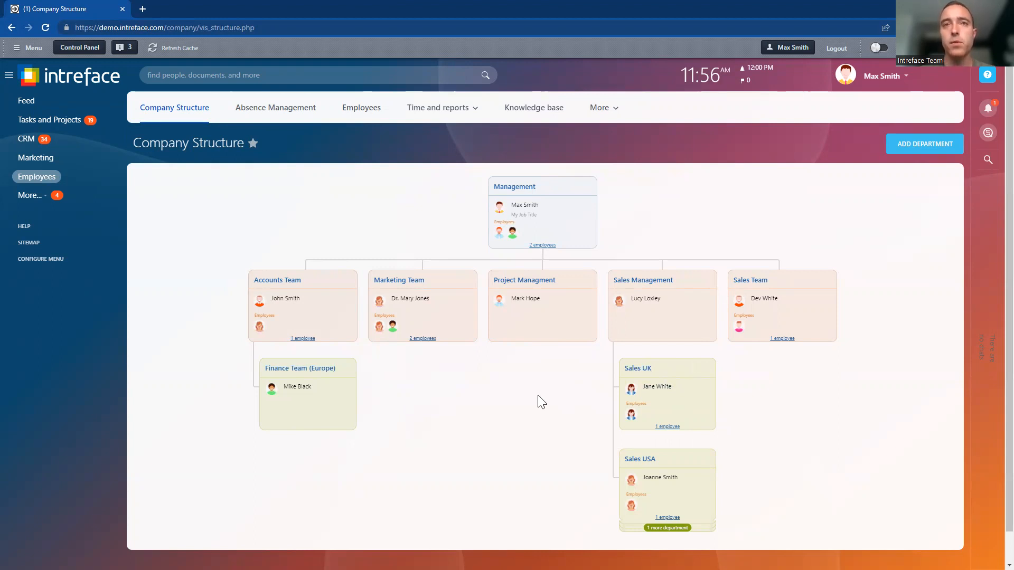
mouse_move(25, 140)
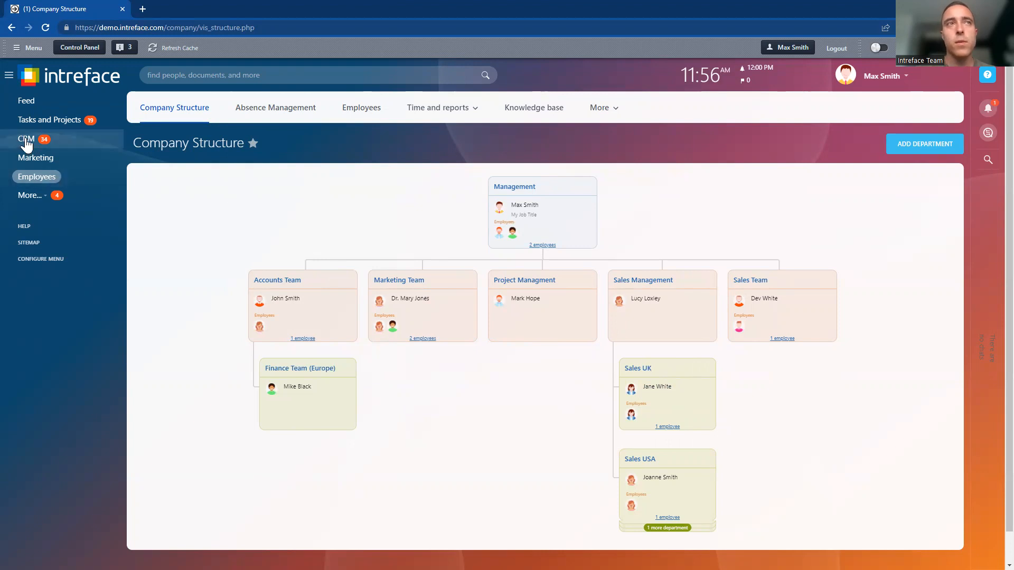
Step: Go to CRM settings and open the CRM access permissions page
left_click(26, 139)
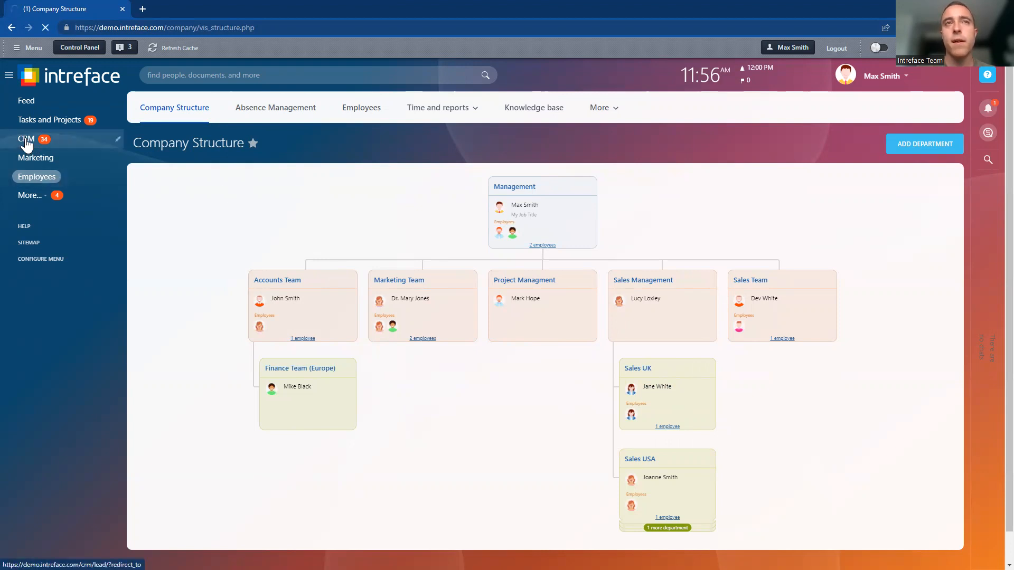
left_click(26, 139)
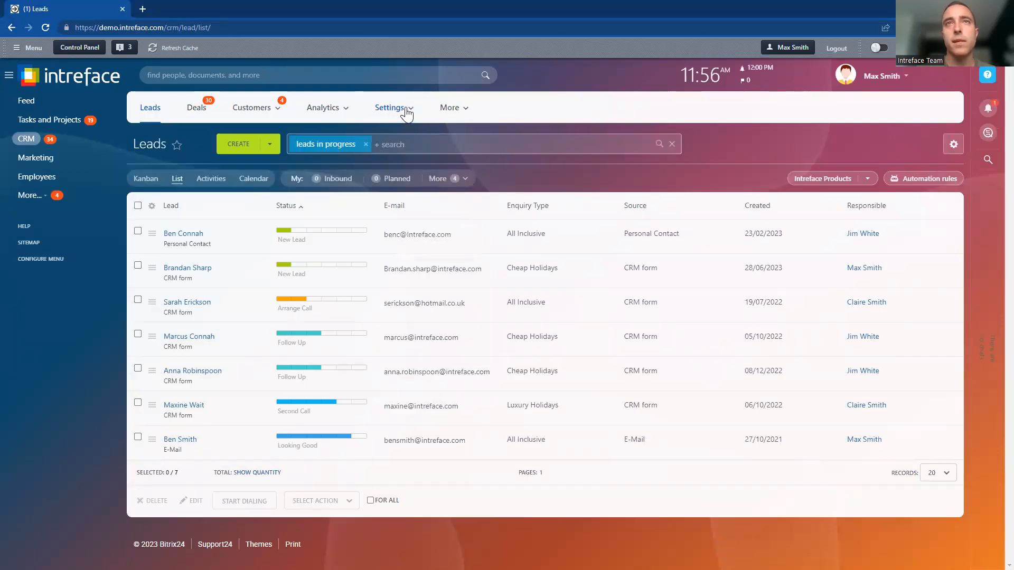
left_click(390, 107)
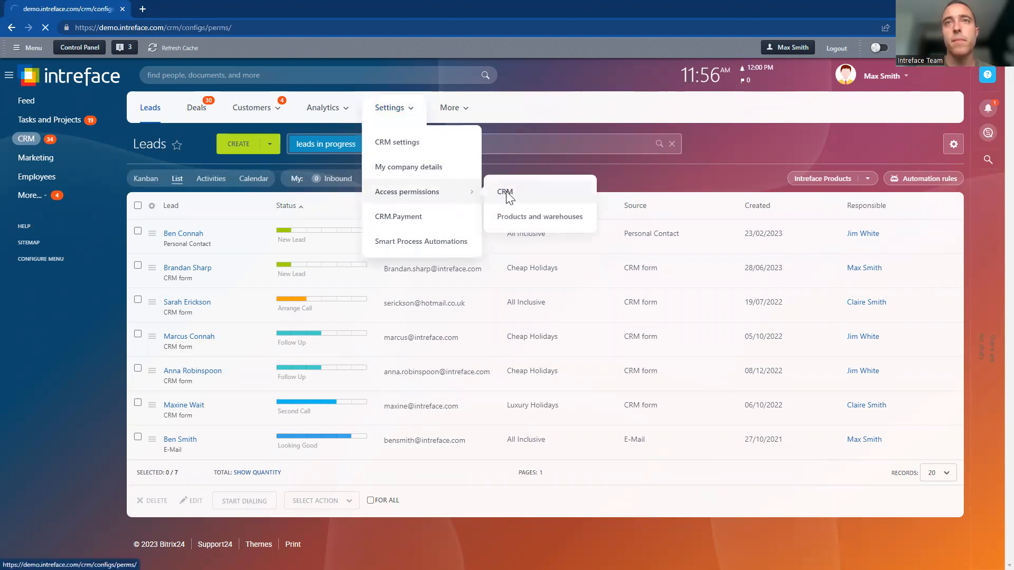
left_click(505, 192)
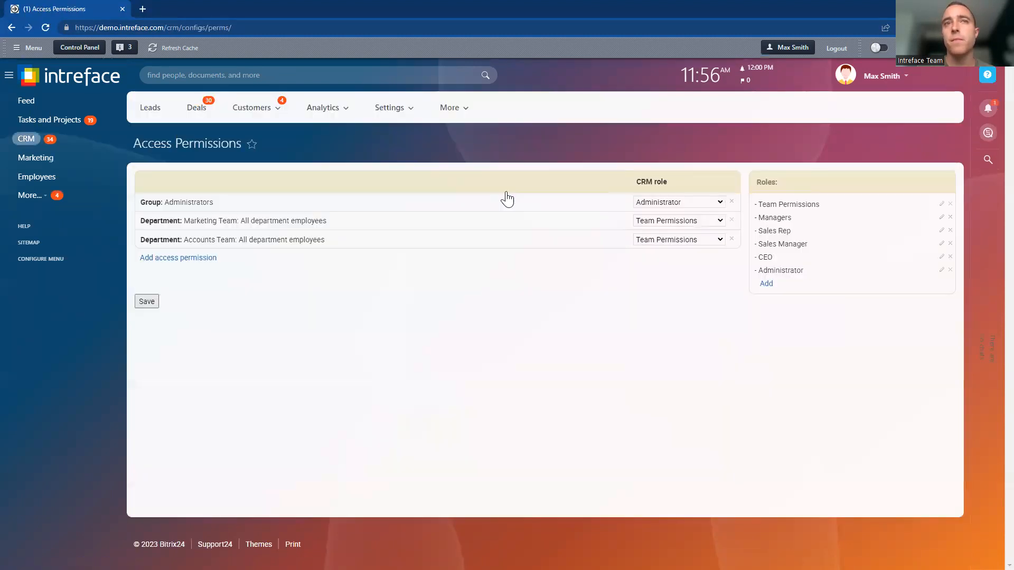
mouse_move(763, 325)
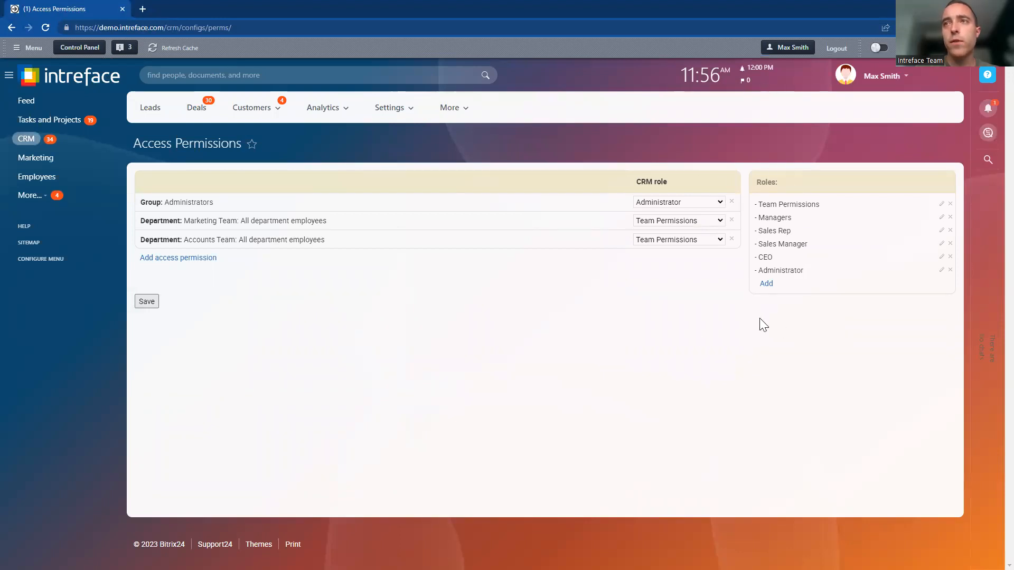
mouse_move(784, 205)
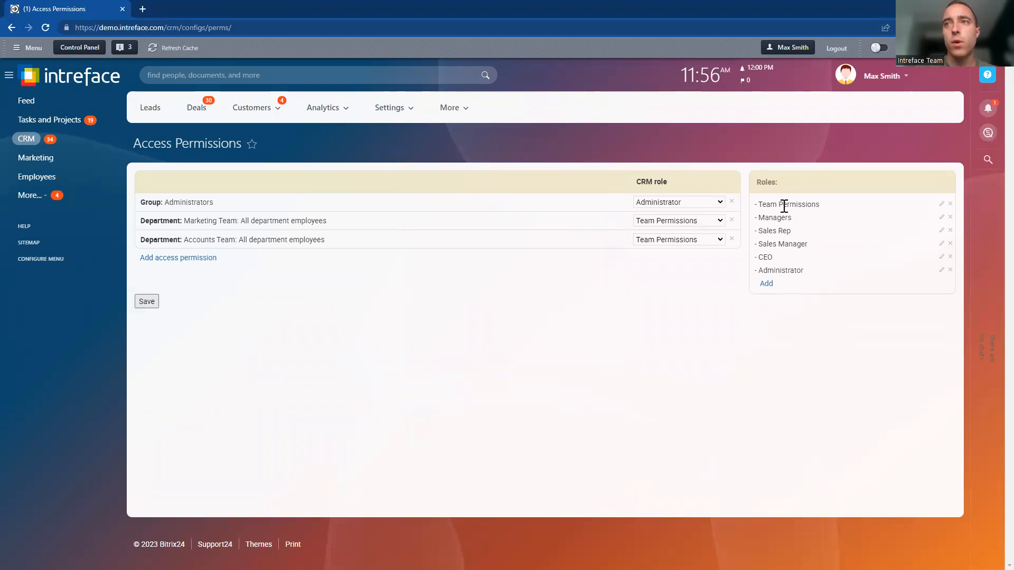
mouse_move(800, 234)
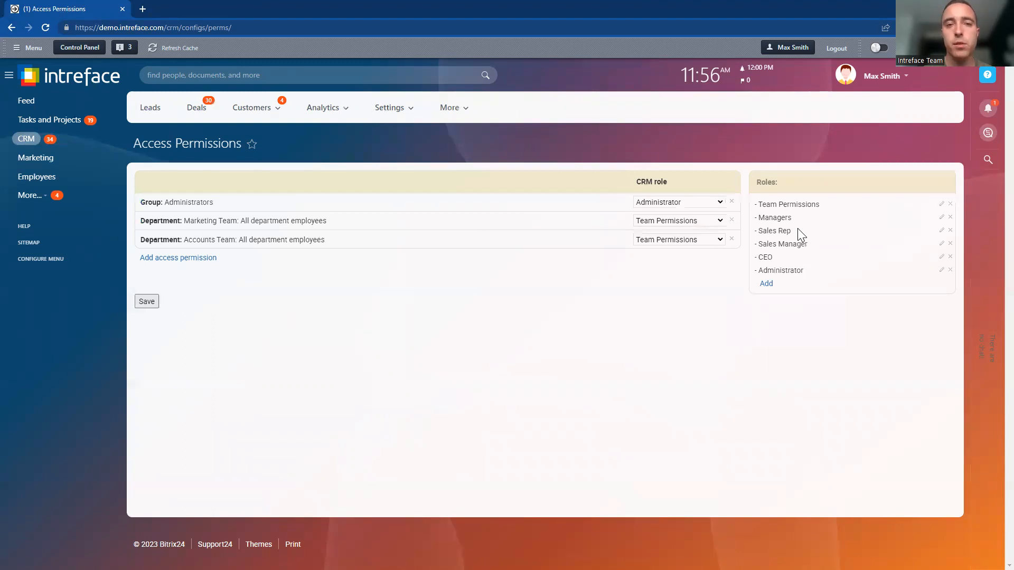
mouse_move(794, 242)
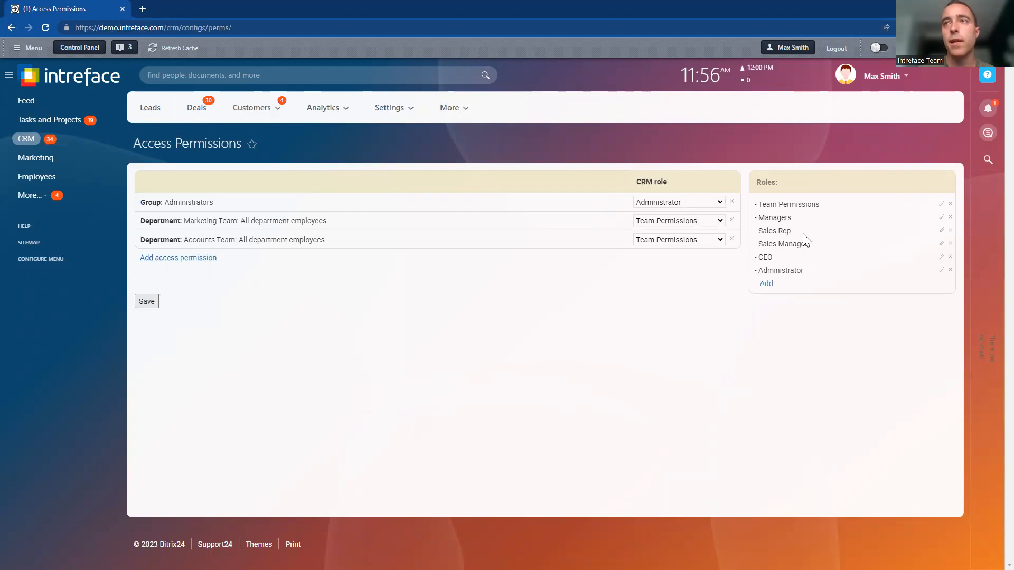
mouse_move(794, 235)
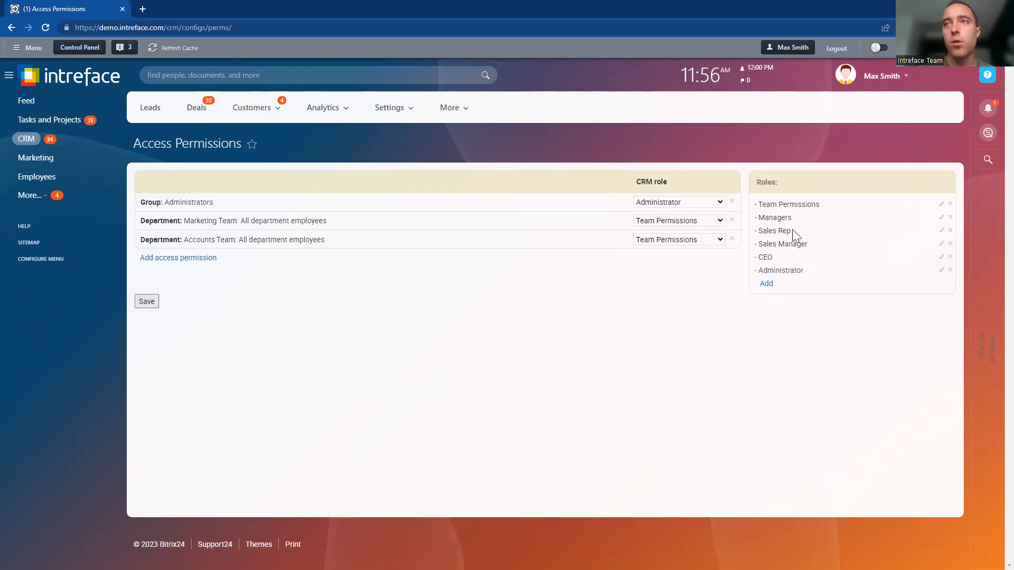
double_click(775, 230)
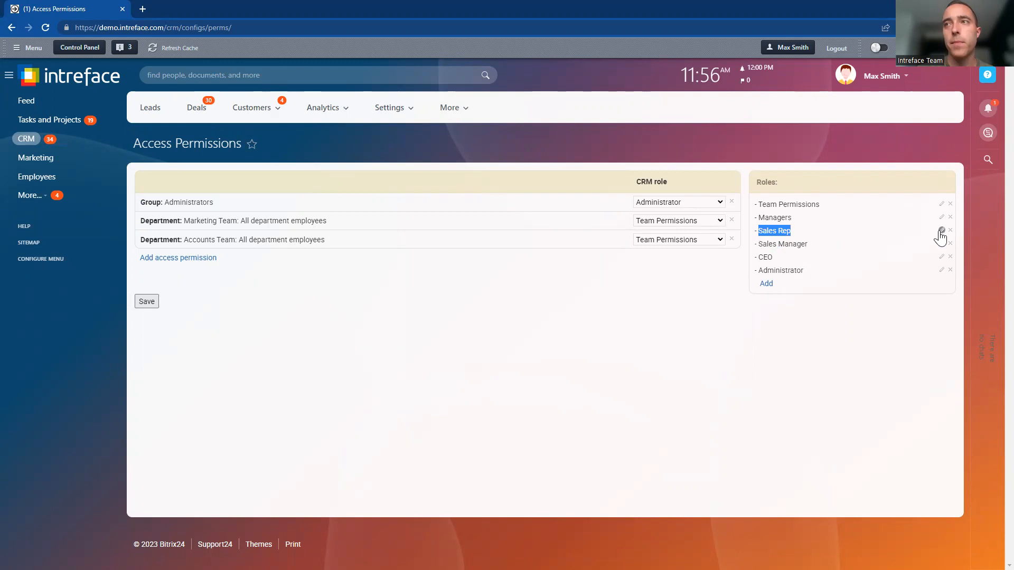
left_click(942, 231)
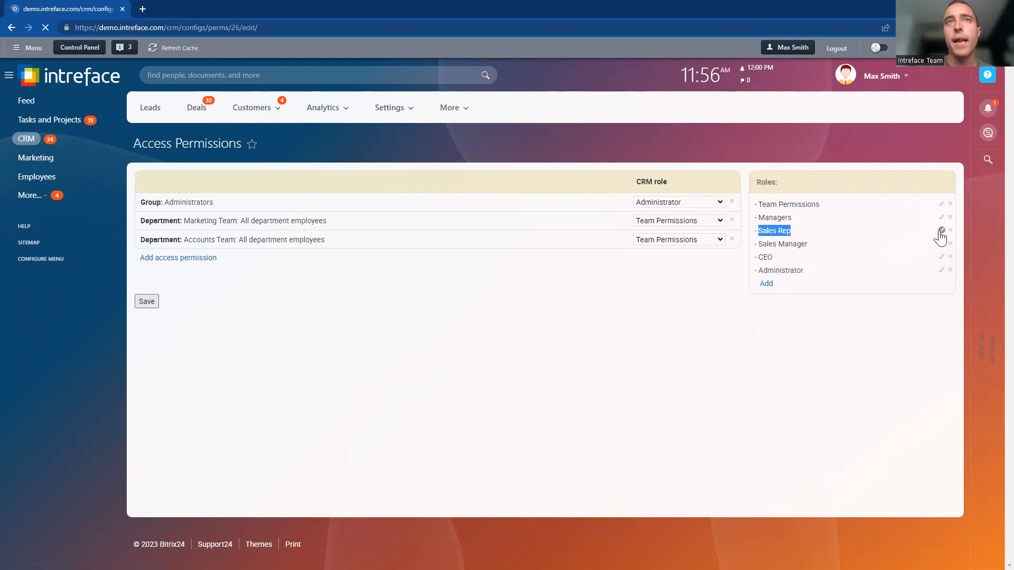
left_click(942, 231)
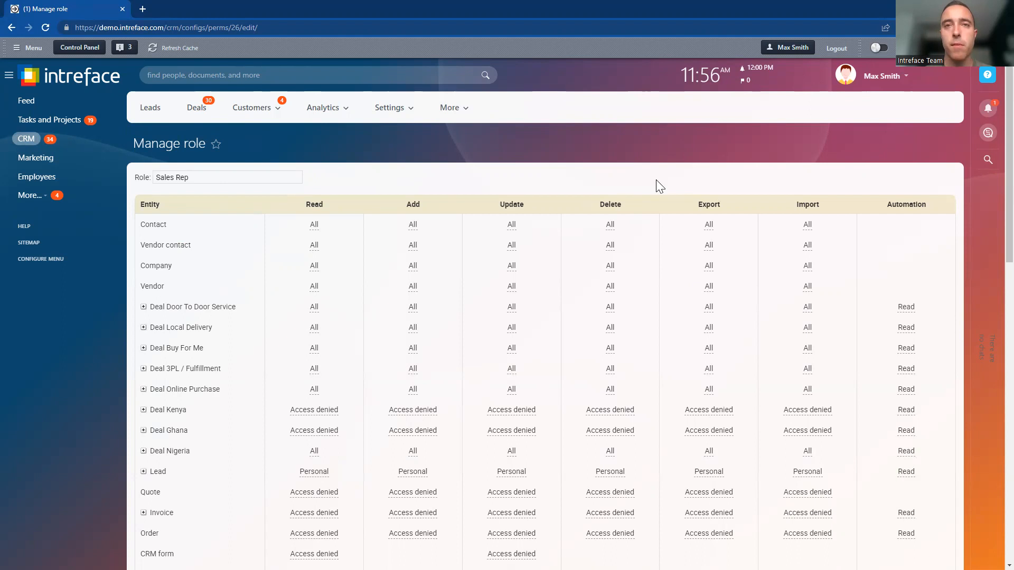
mouse_move(243, 224)
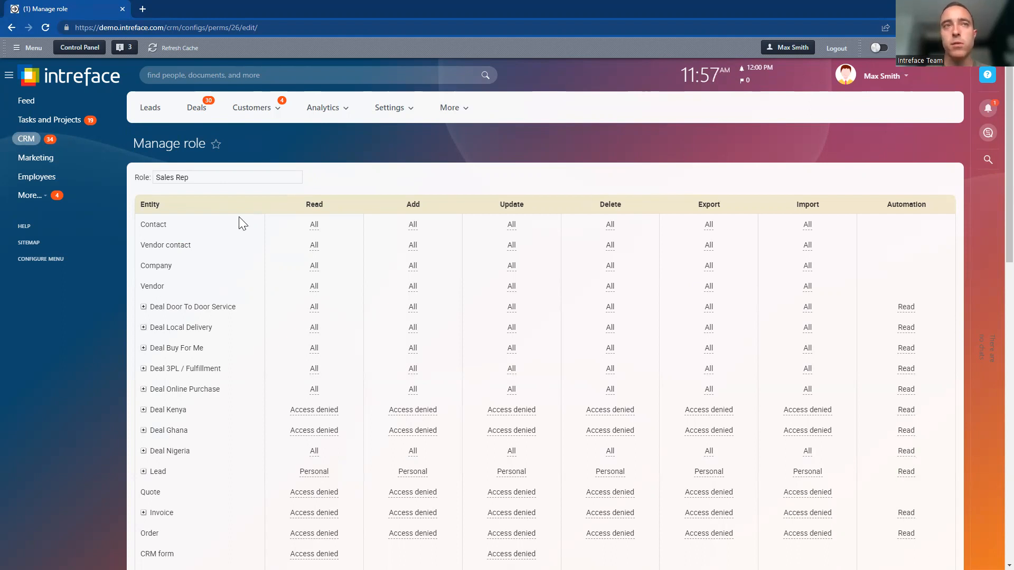
mouse_move(170, 375)
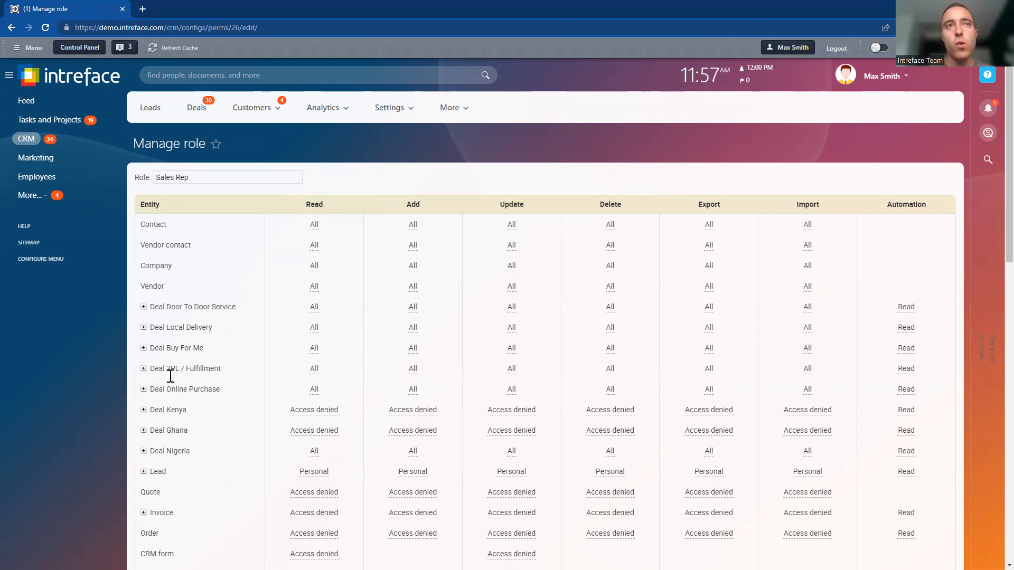
mouse_move(150, 225)
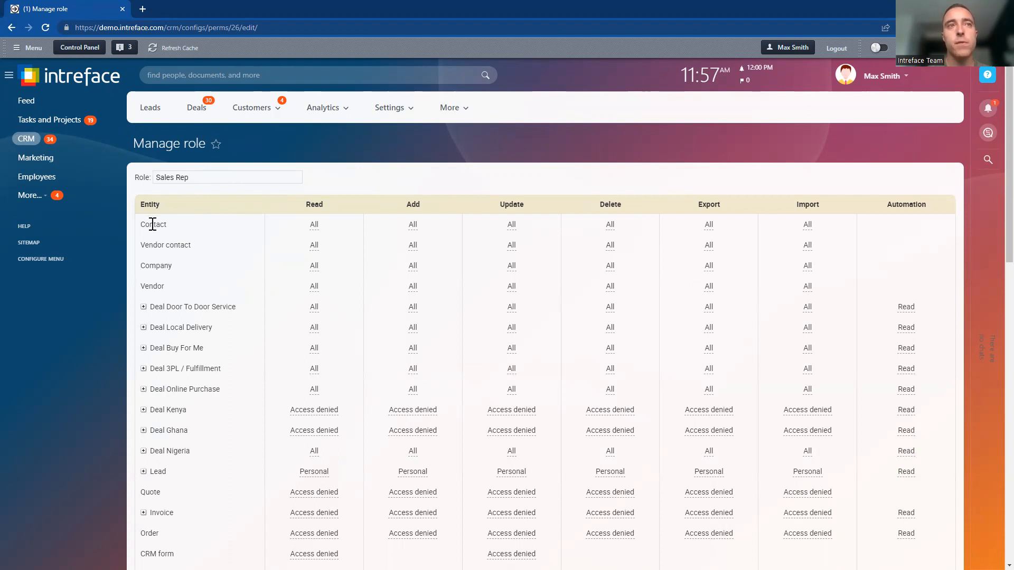
mouse_move(142, 458)
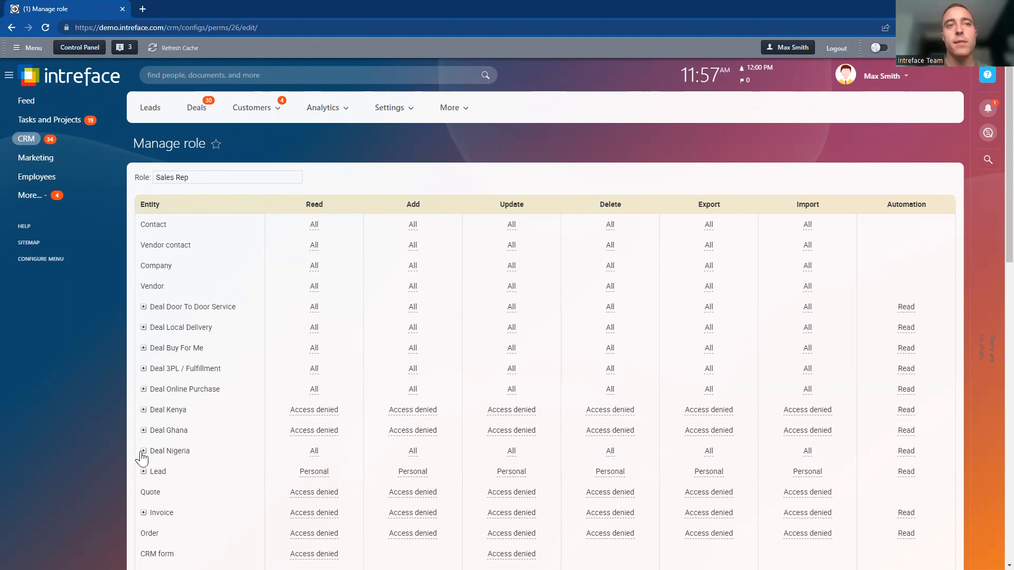
left_click(143, 306)
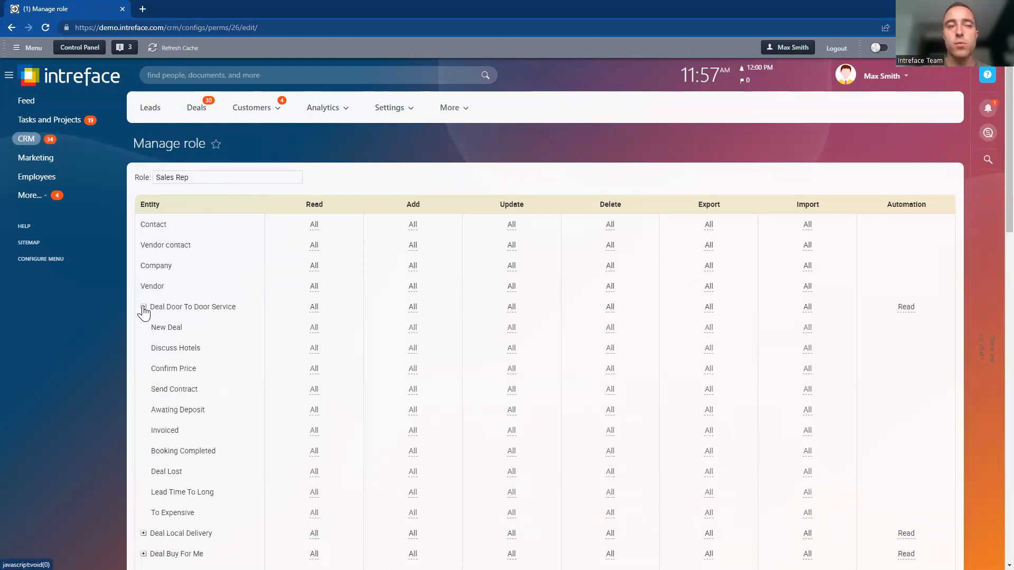
left_click(142, 306)
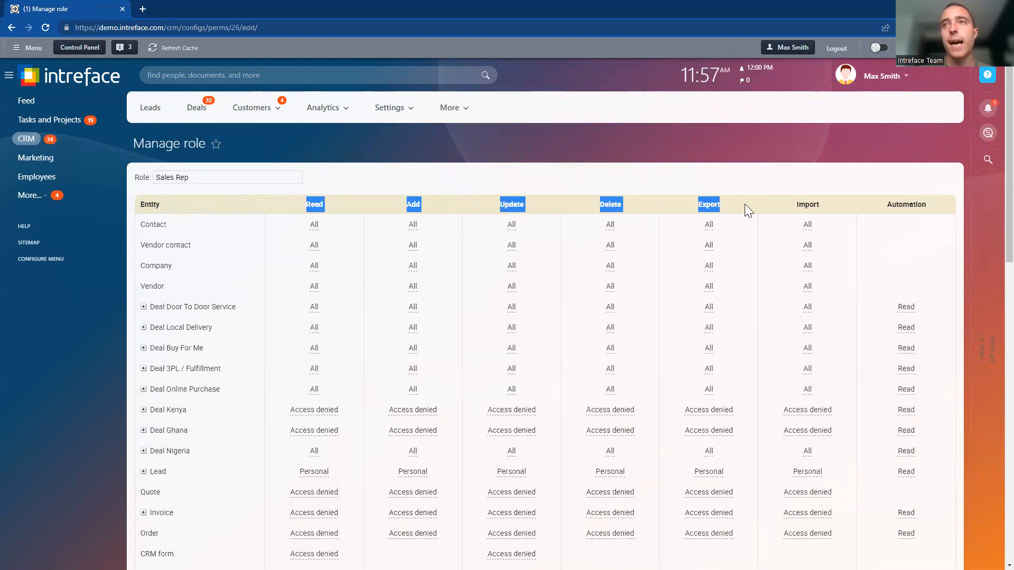
left_click(807, 204)
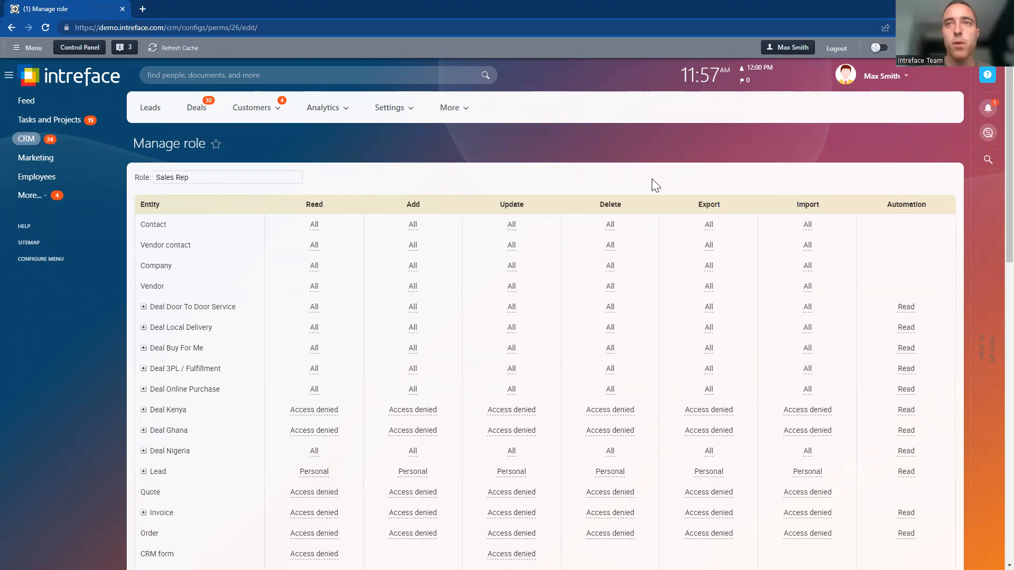
Step: Set the Sales Rep role's contact Delete and Export permissions to Access denied
double_click(153, 224)
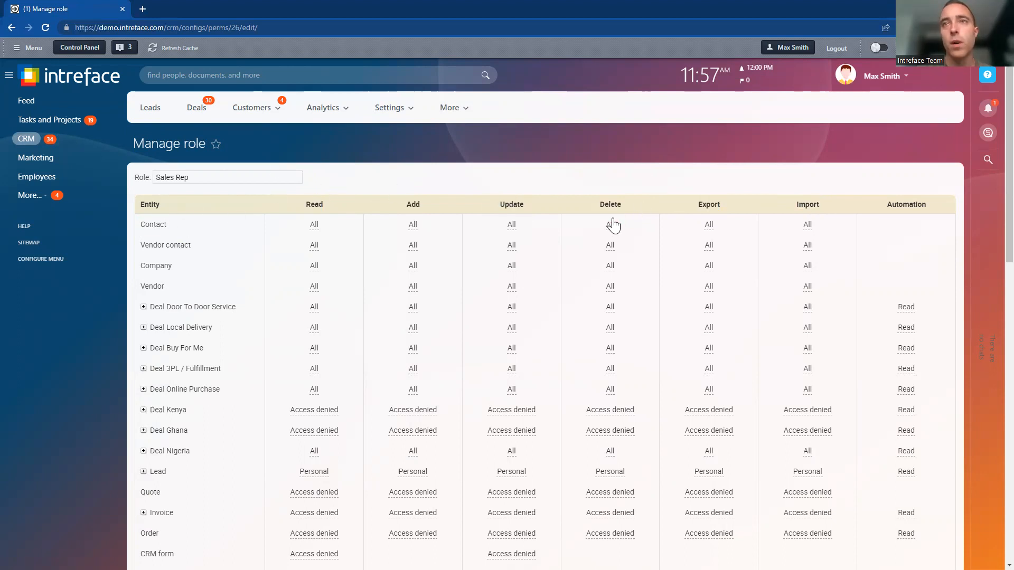
left_click(608, 224)
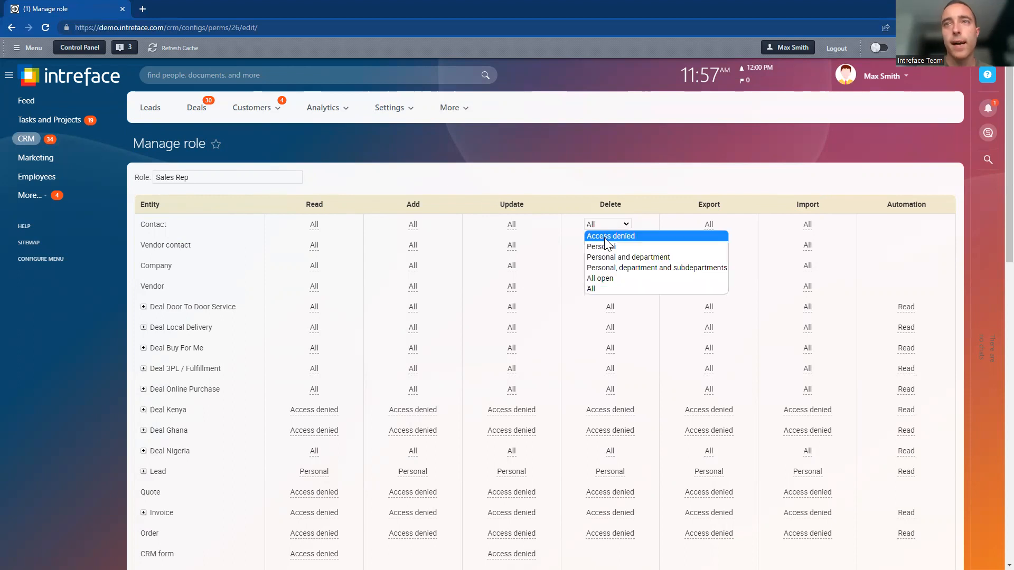
left_click(610, 236)
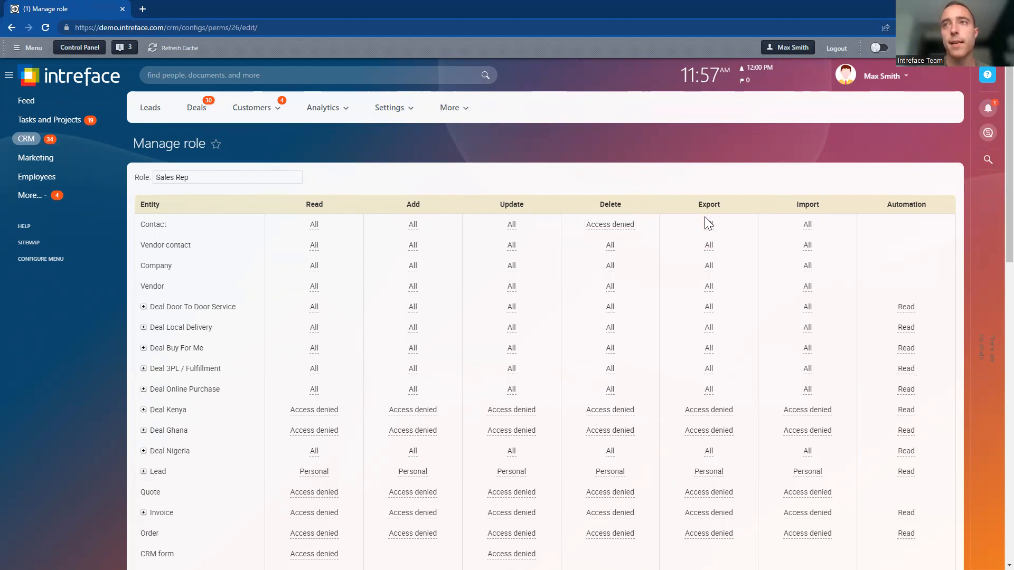
left_click(708, 224)
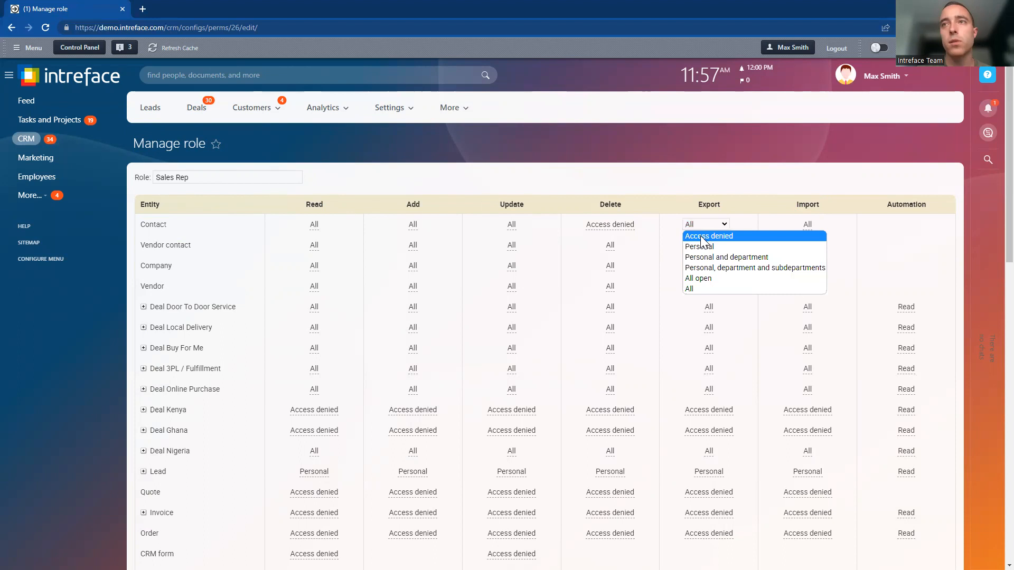
left_click(709, 235)
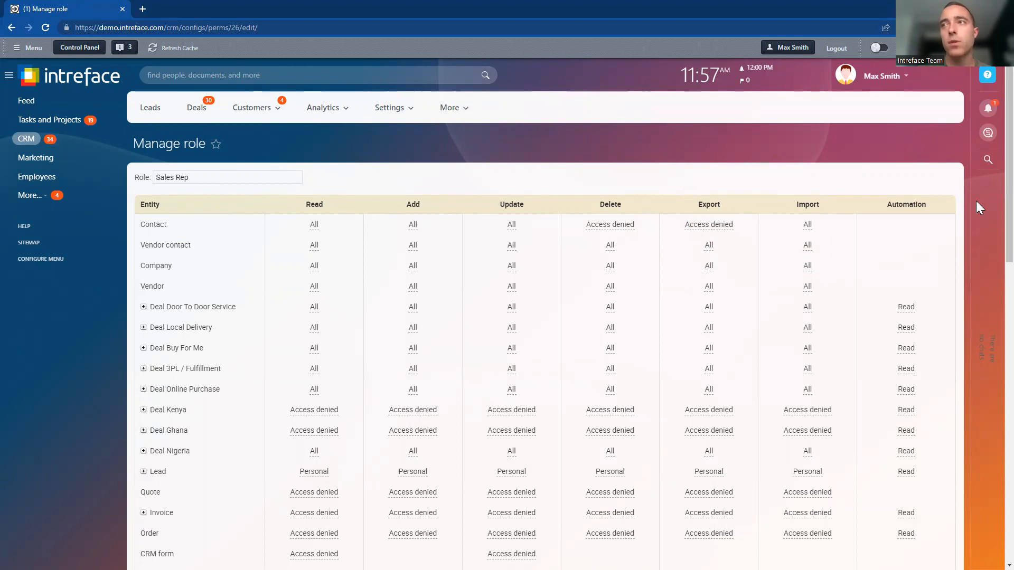
Step: Save the updated Sales Rep role and return to Access Permissions
scroll("down", 3)
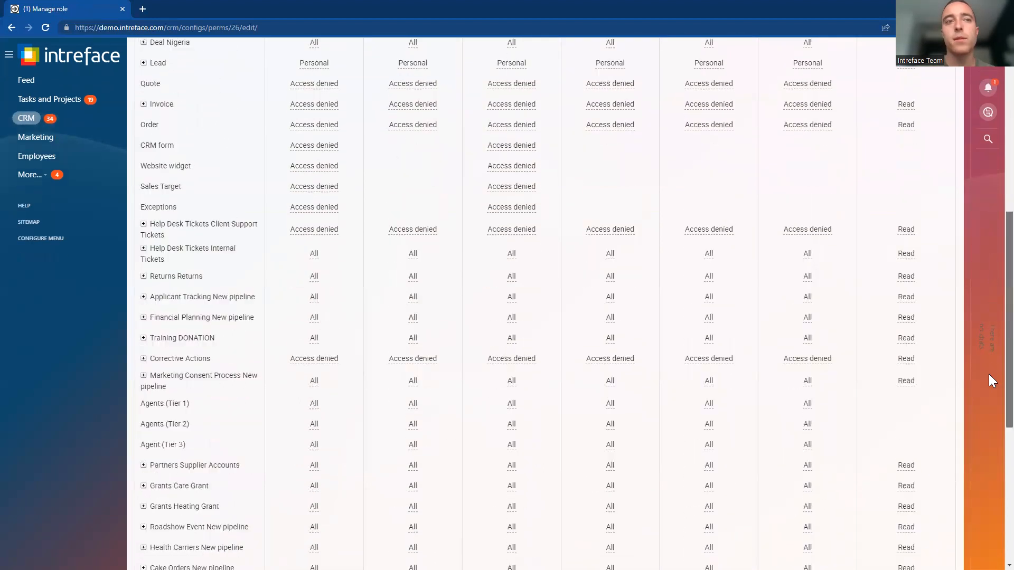
scroll("down", 3)
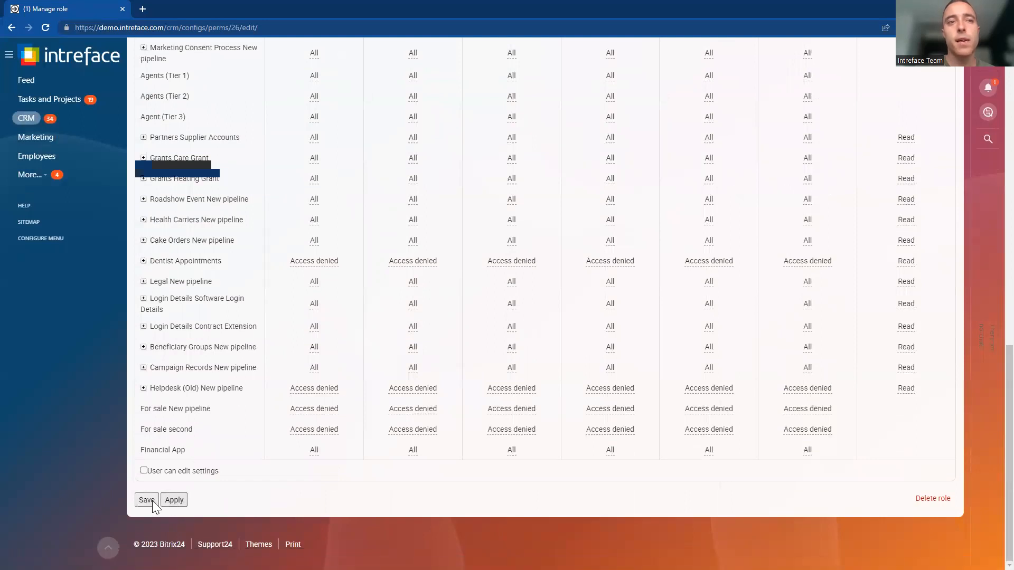
left_click(146, 500)
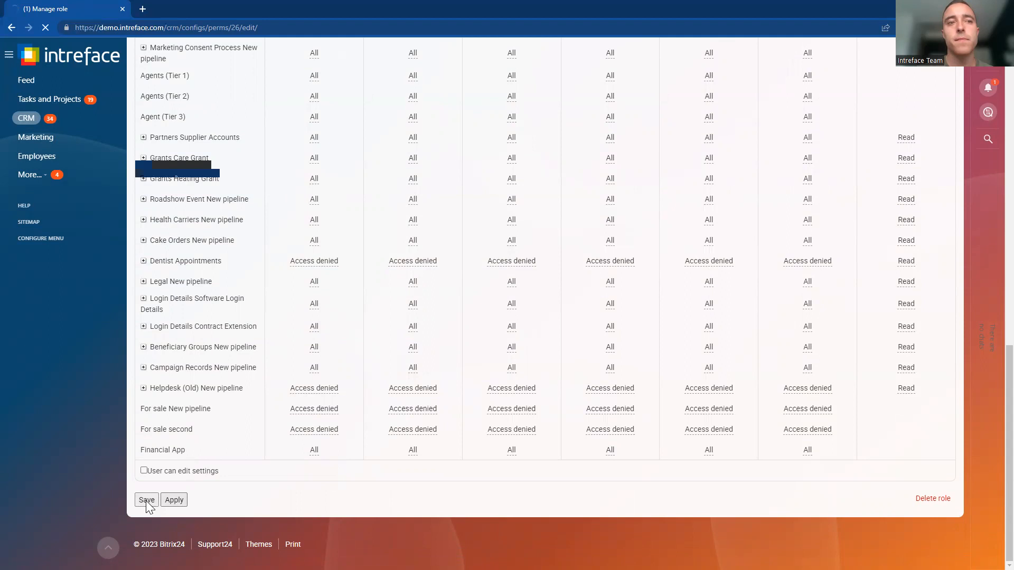
left_click(146, 500)
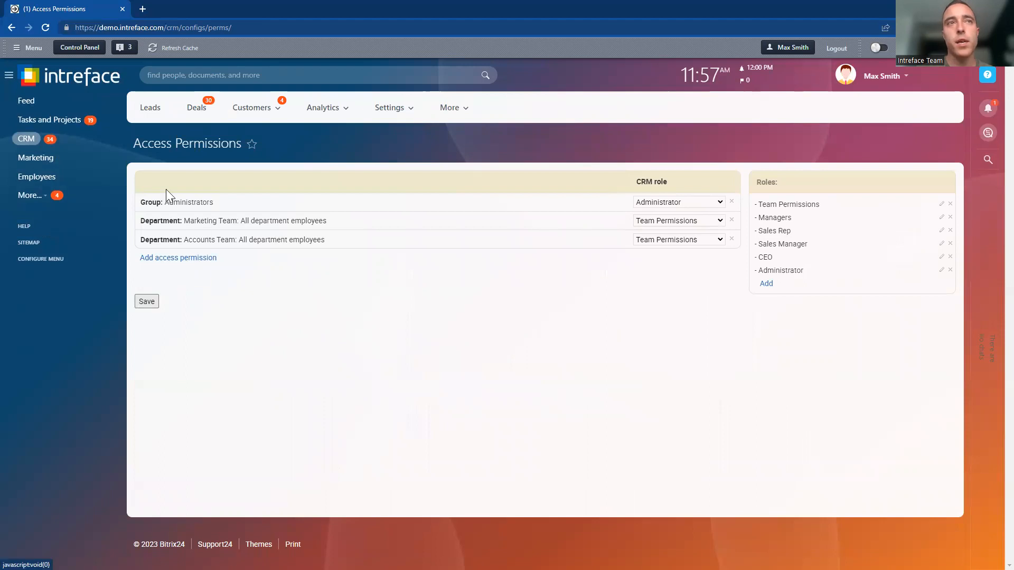
Step: Add a new access permission for the Sales UK department
left_click(178, 257)
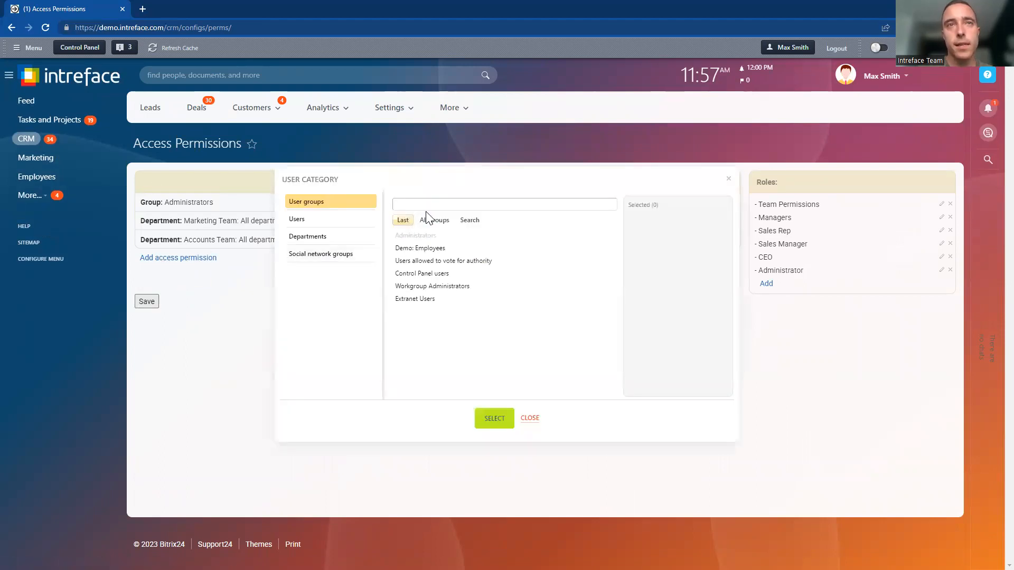
left_click(307, 236)
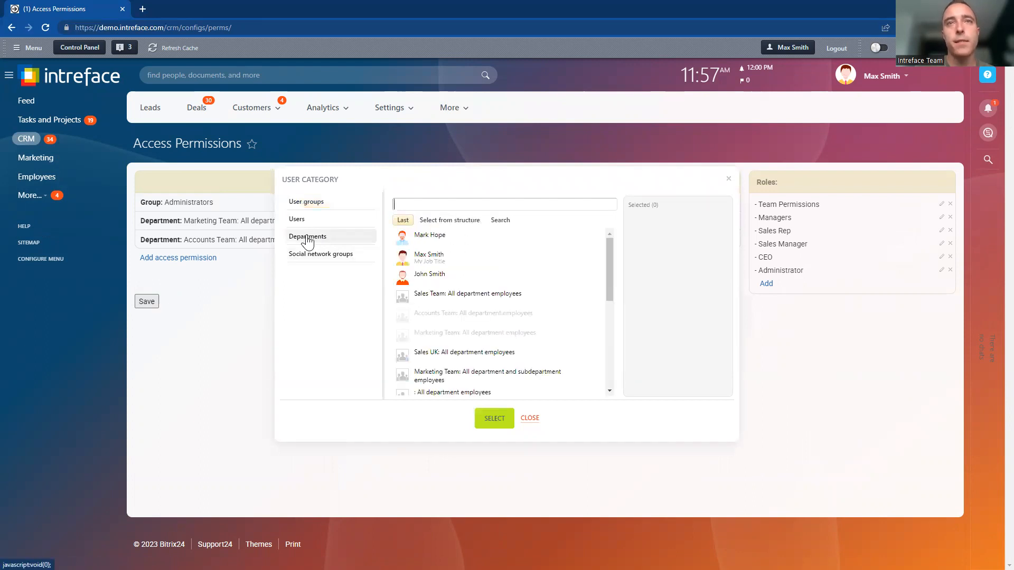
left_click(463, 351)
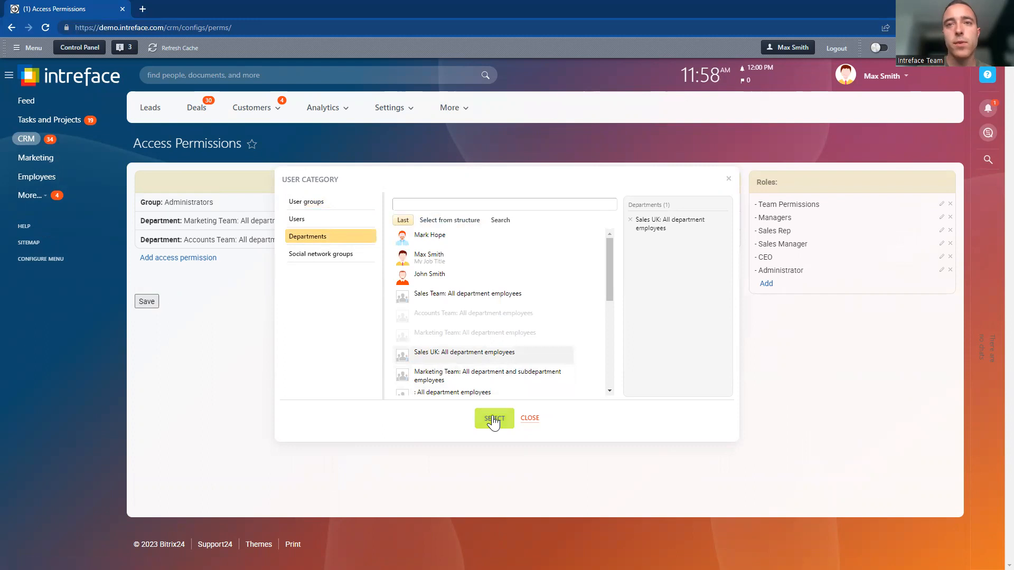
left_click(493, 418)
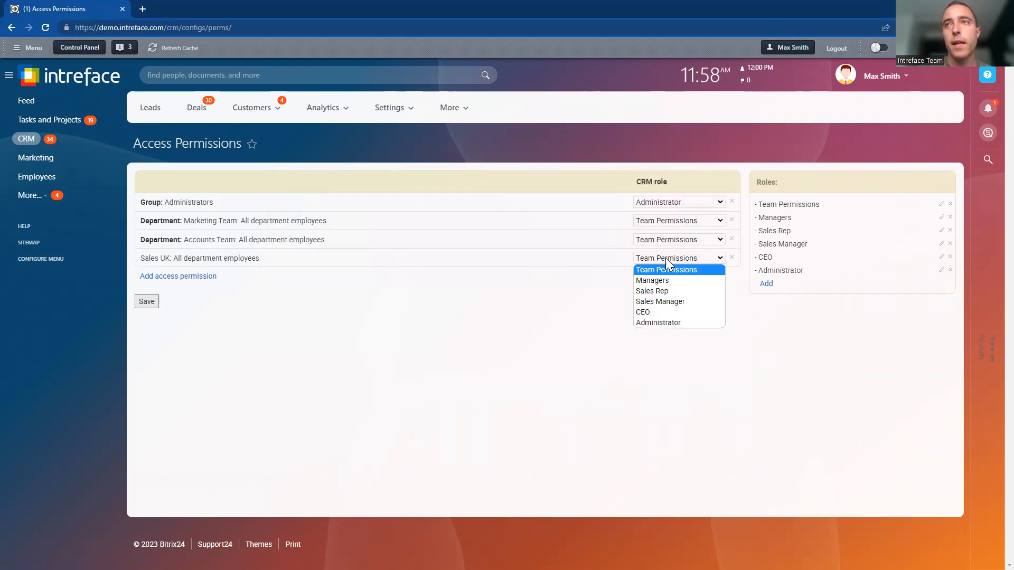
Step: Give Sales UK the Sales Rep CRM role and save the permissions
left_click(652, 290)
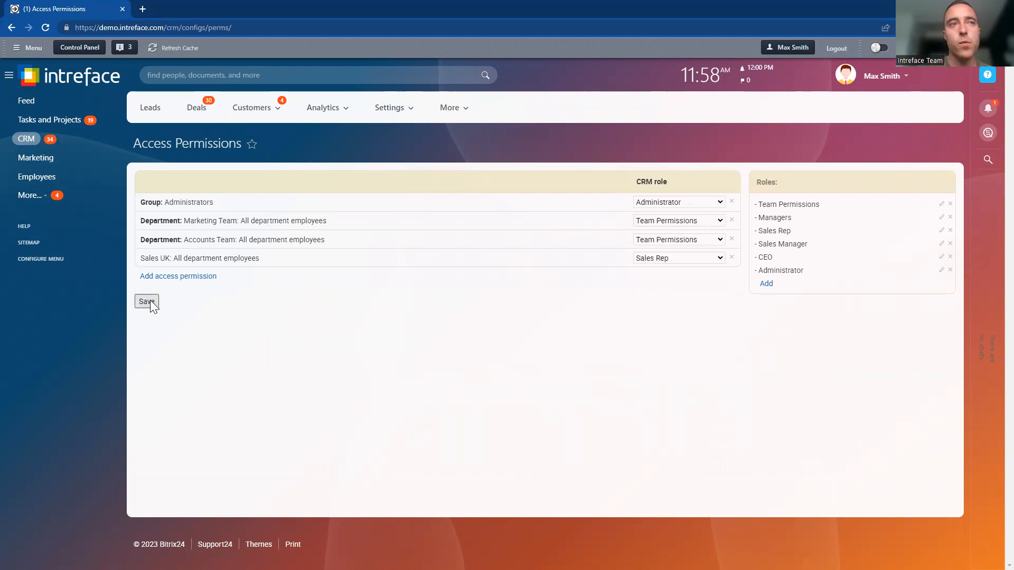
left_click(146, 302)
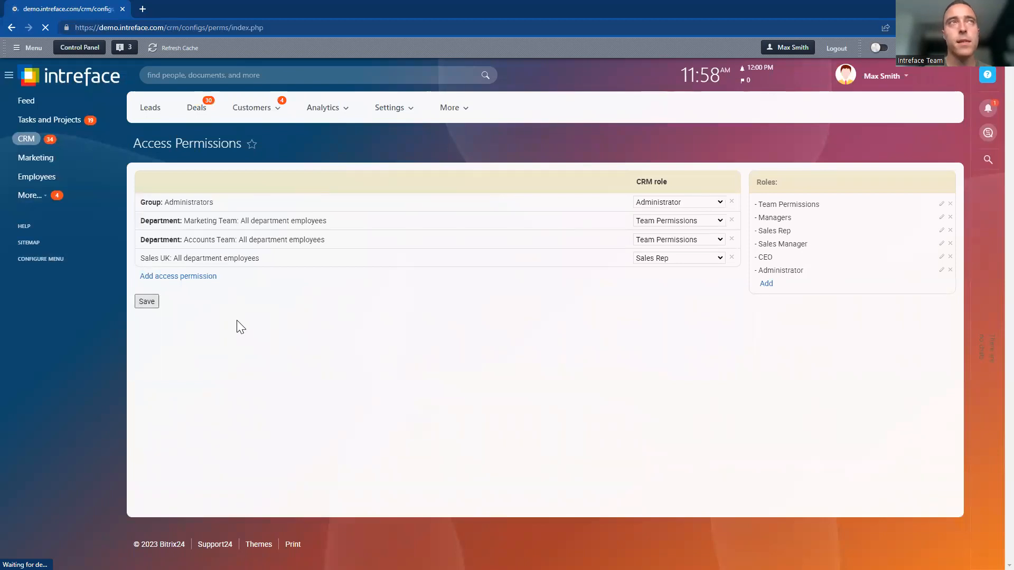
left_click(146, 302)
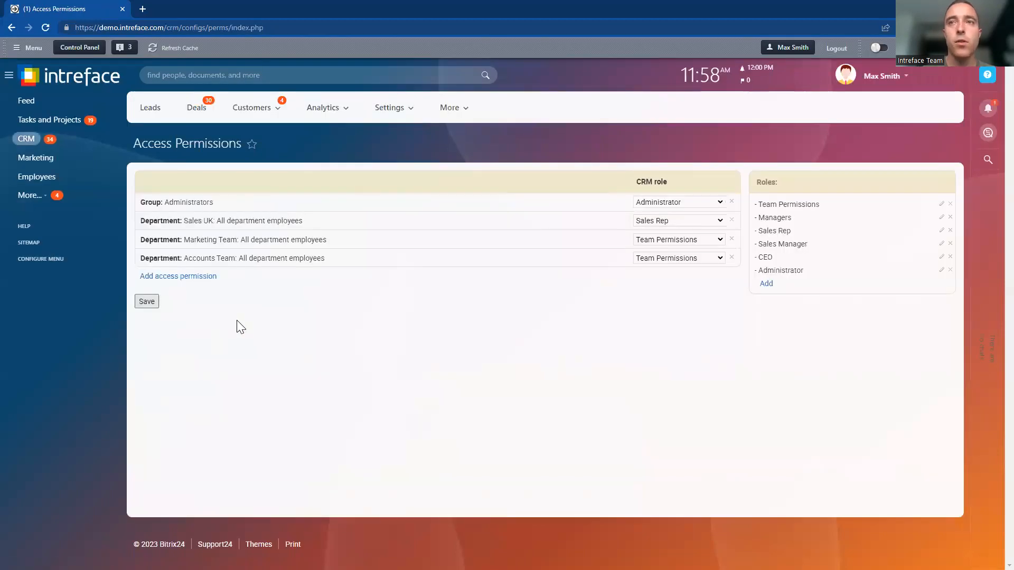